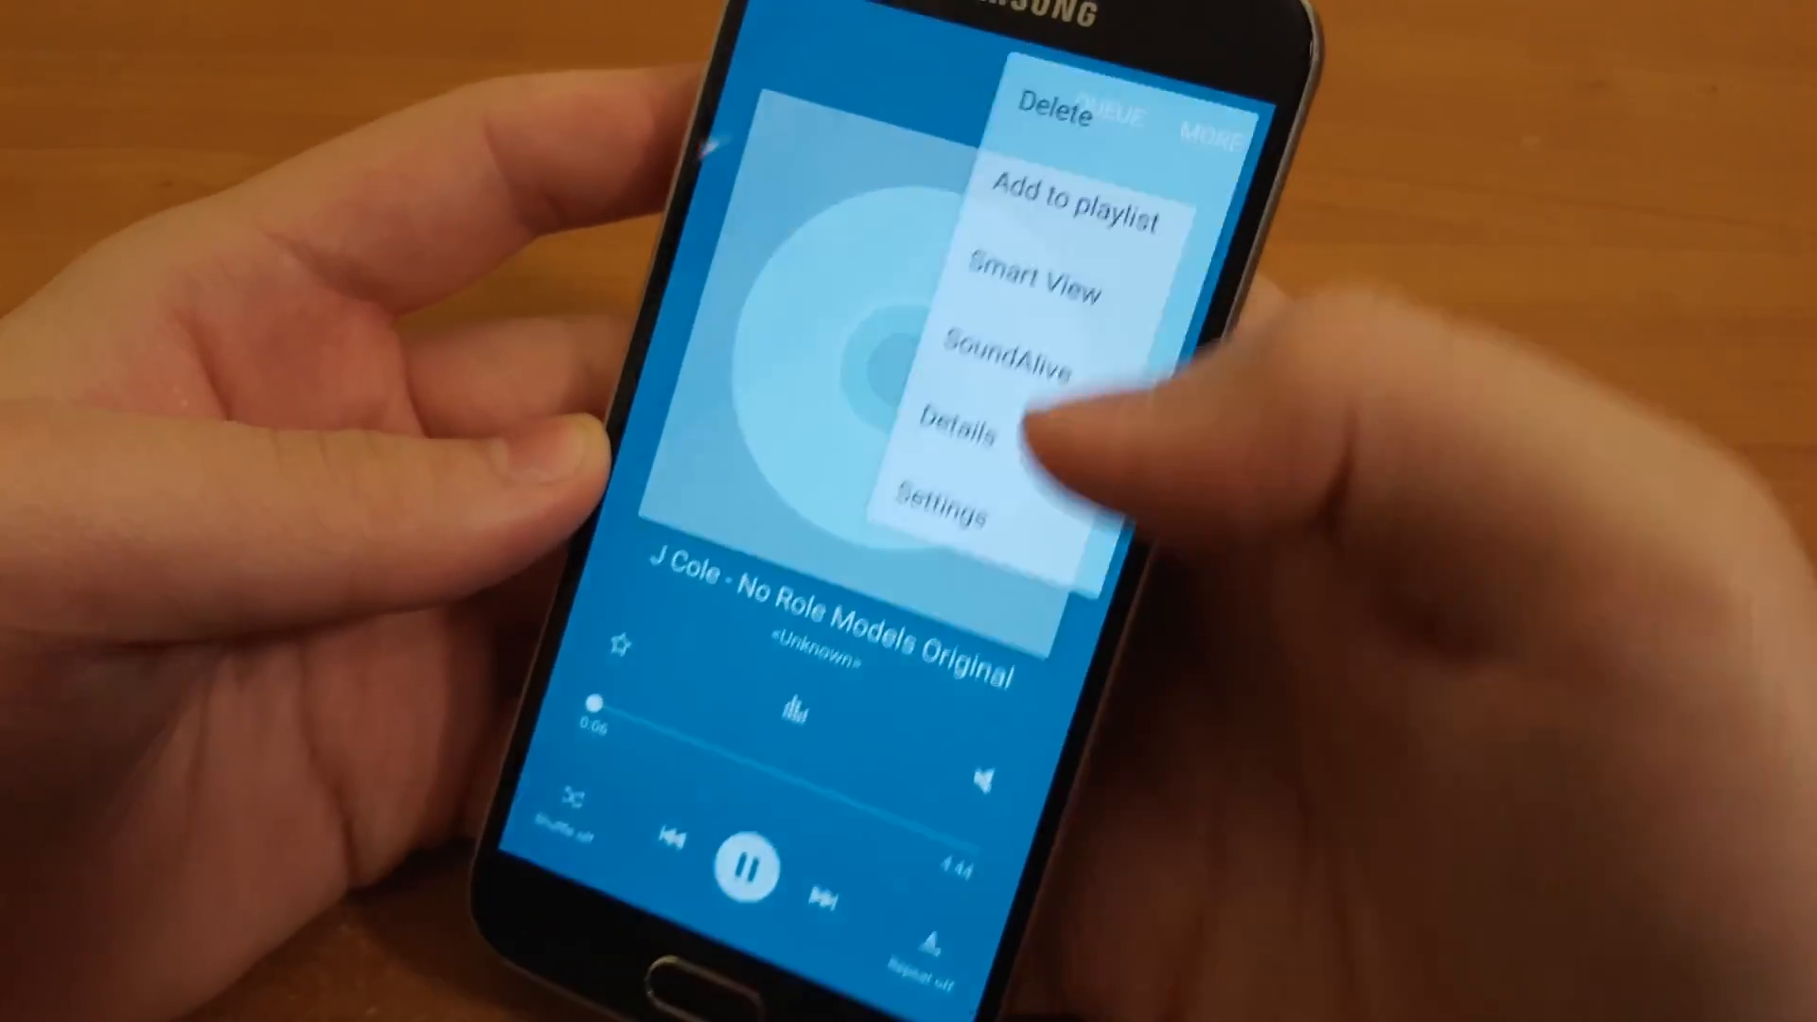
Reach the sound effects list with Adapt Sound, UHQ upscaler, SoundAlive+ and Tube Amp Pro
left_click(1035, 290)
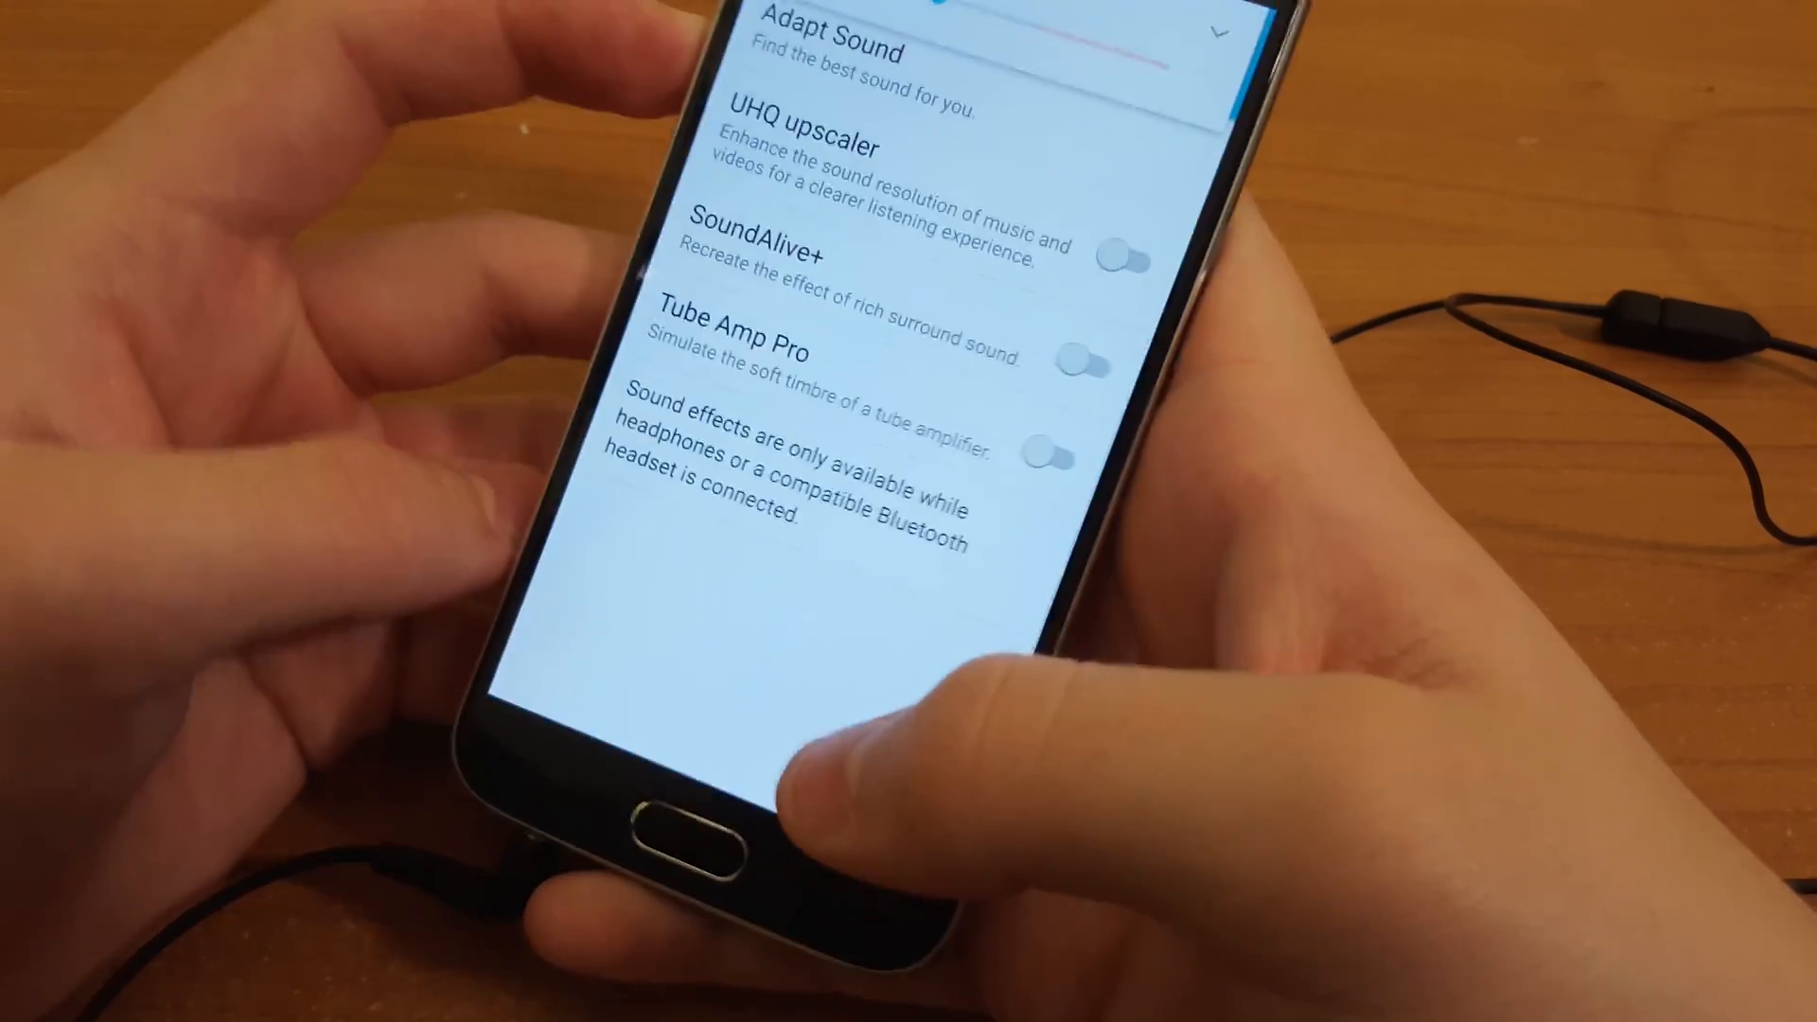
Switch UHQ upscaler on, visit Adapt Sound, and return to the paused J Cole track
left_click(1052, 458)
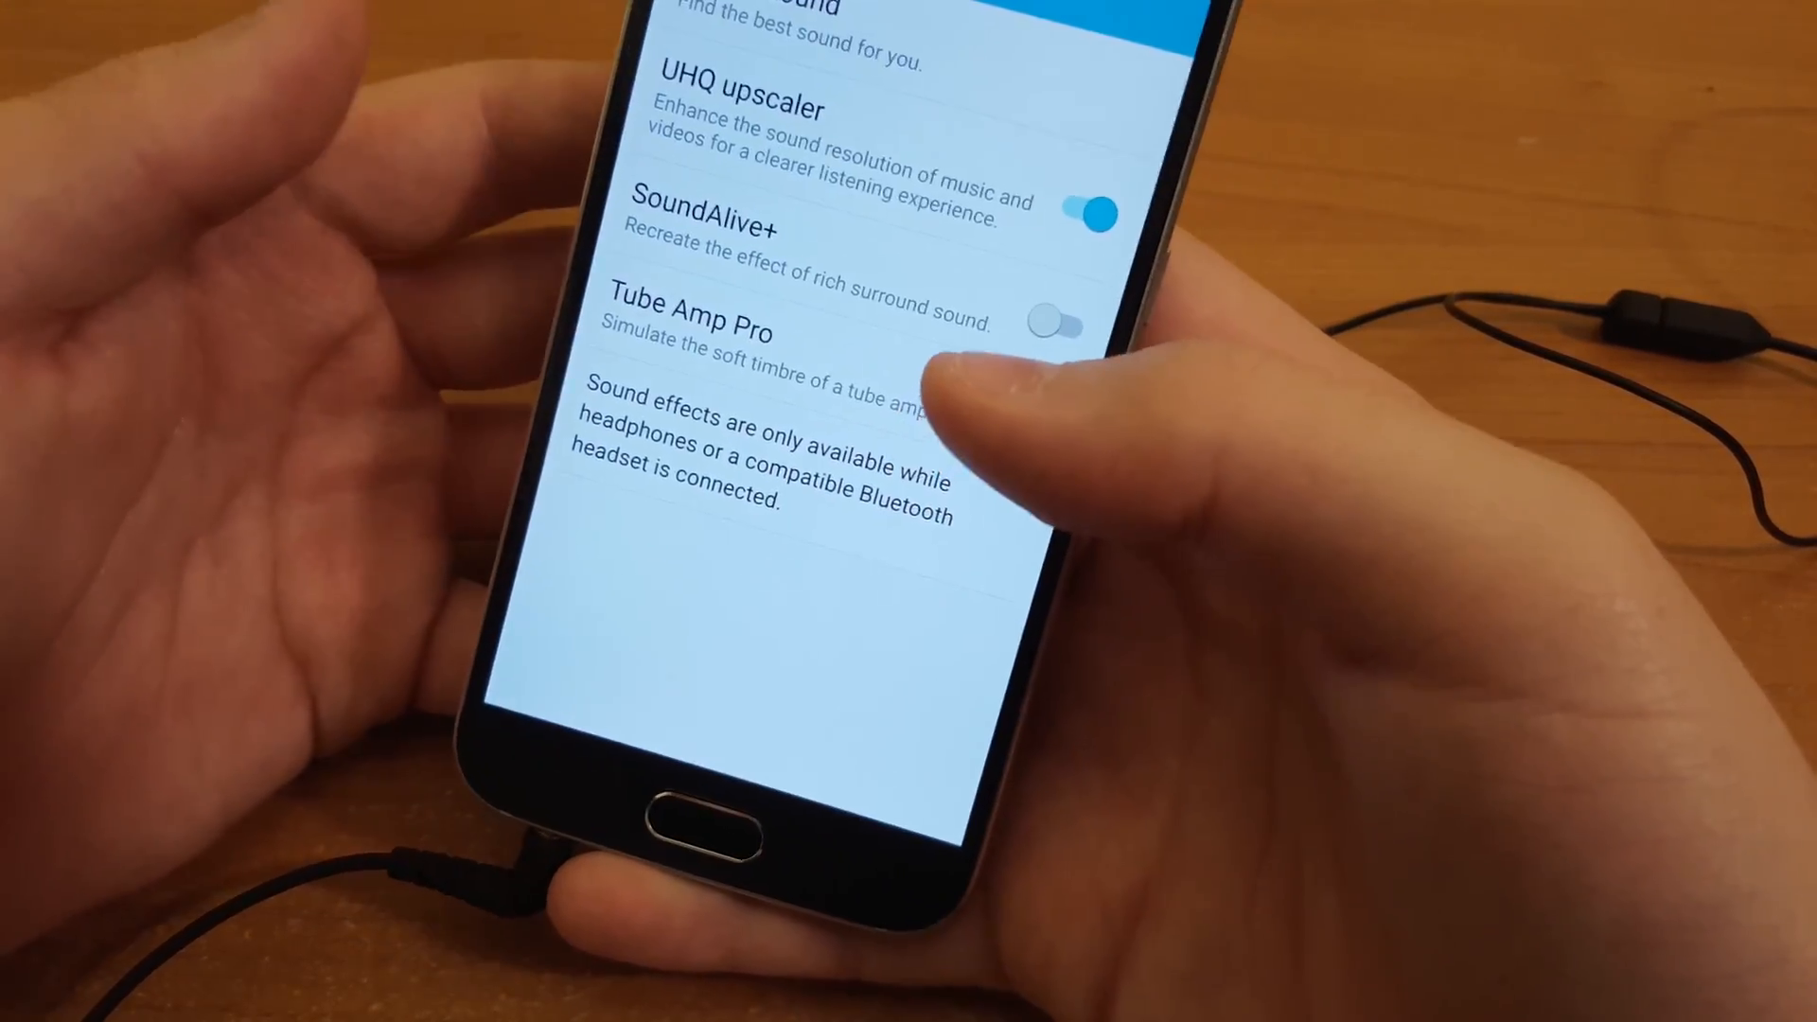
left_click(1054, 319)
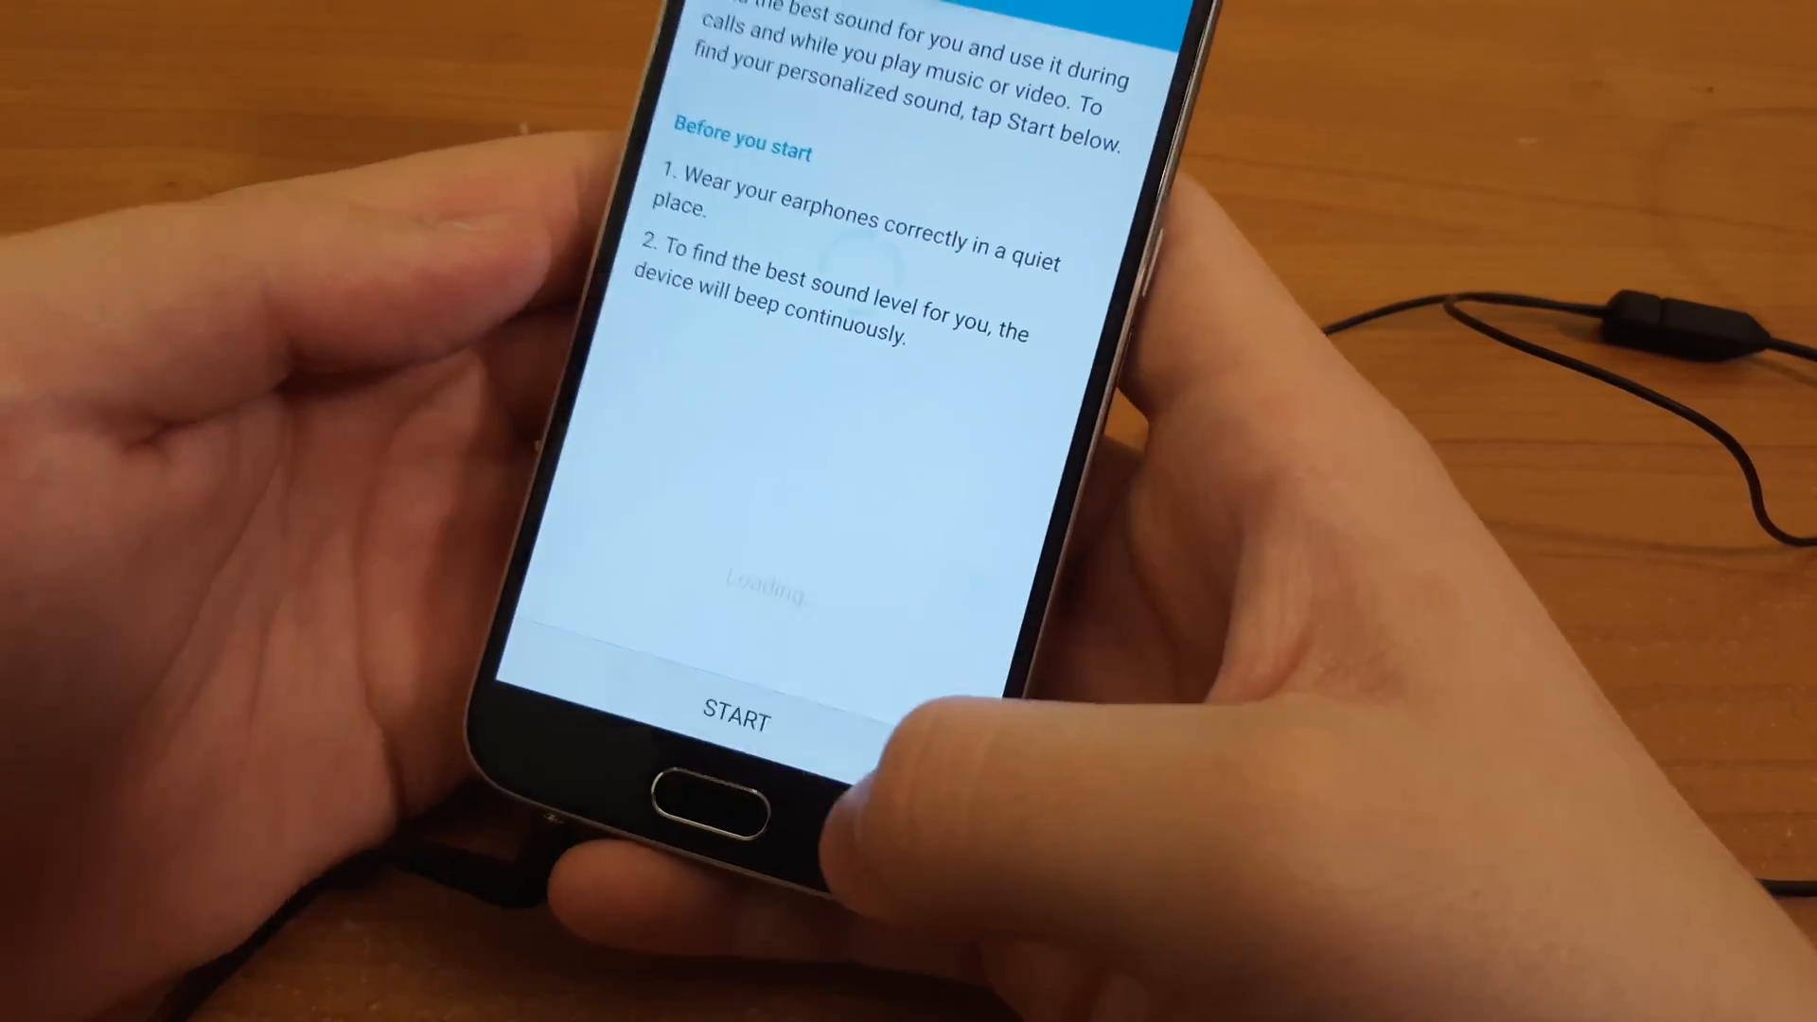
left_click(739, 715)
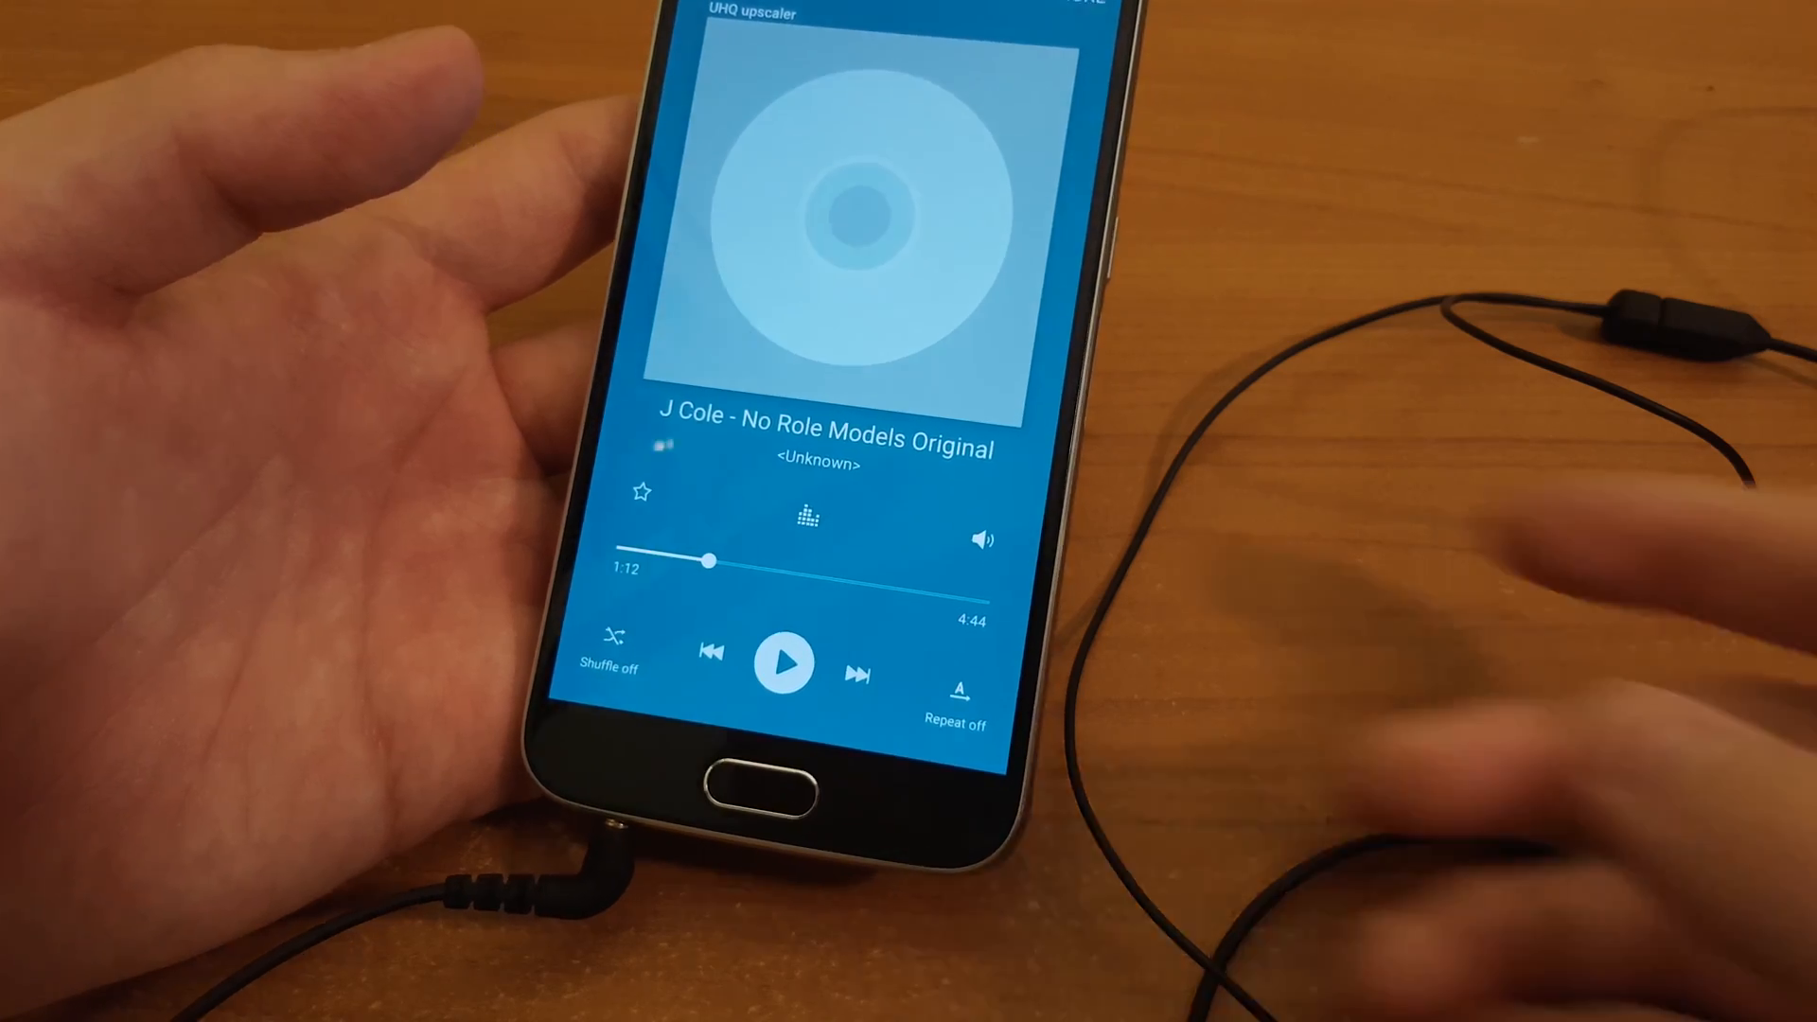
Leave Music for the home screen and show the app drawer grid
left_click(754, 776)
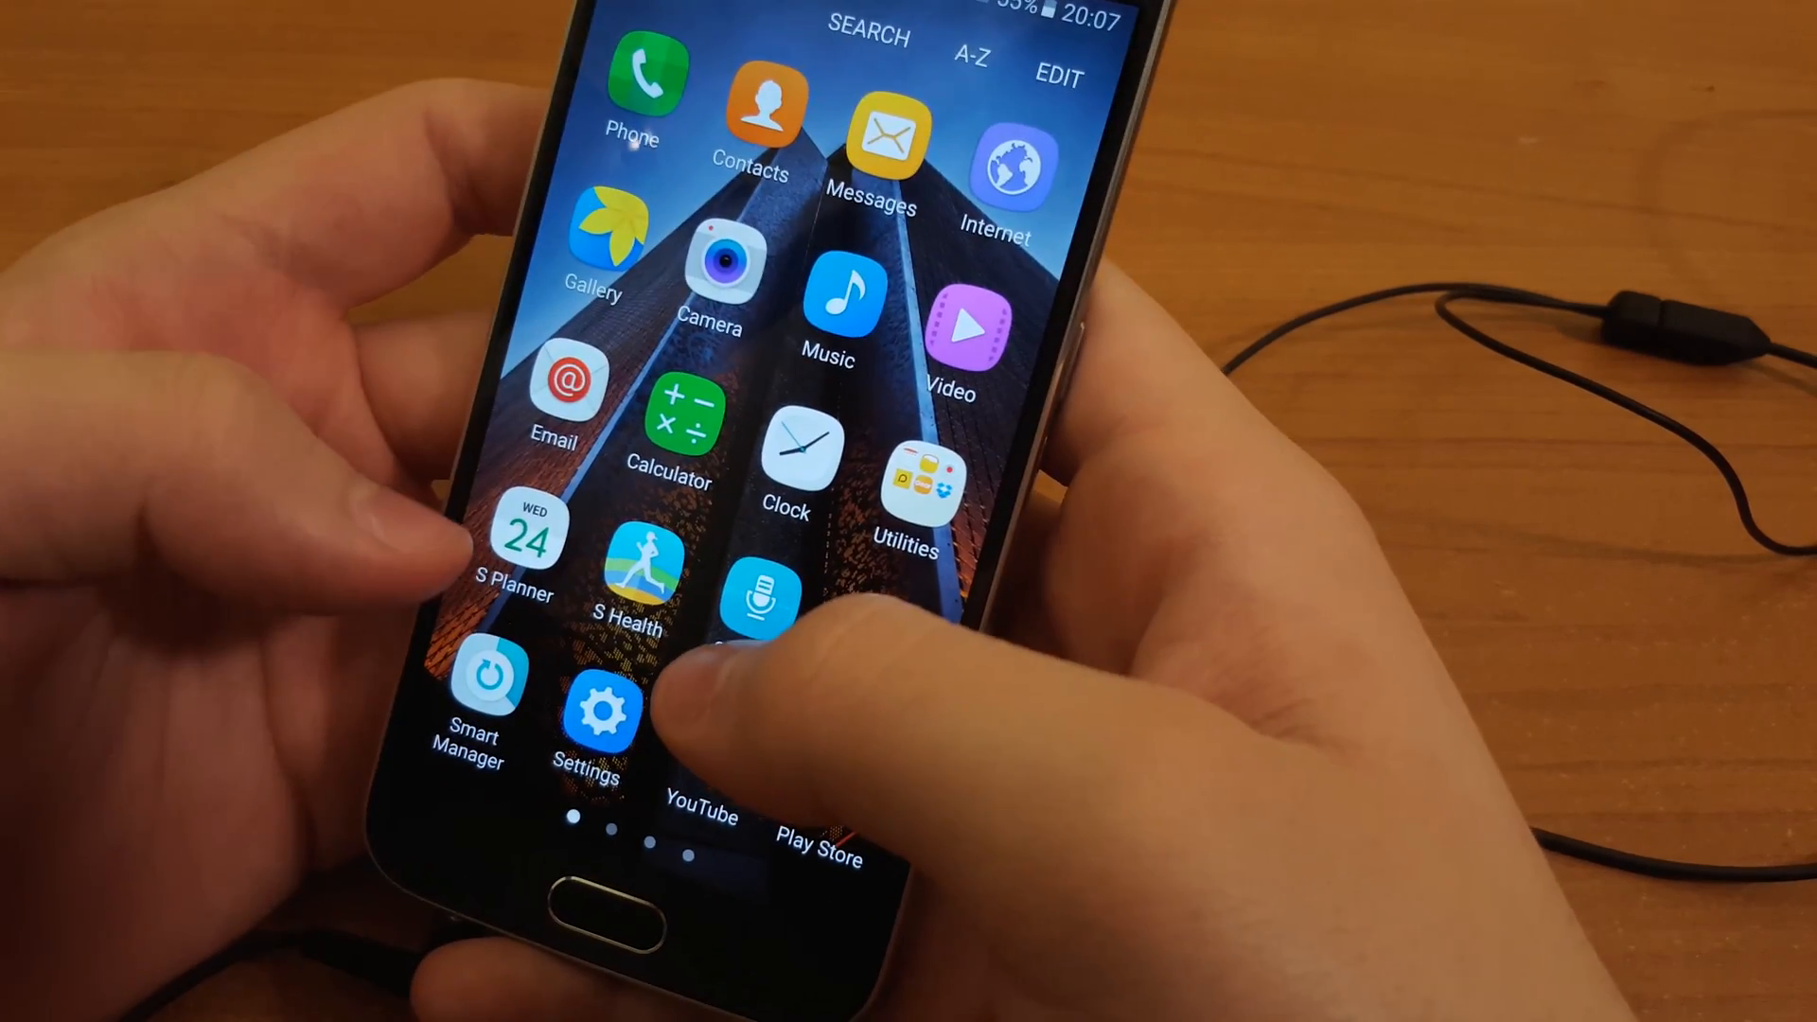
left_click(668, 414)
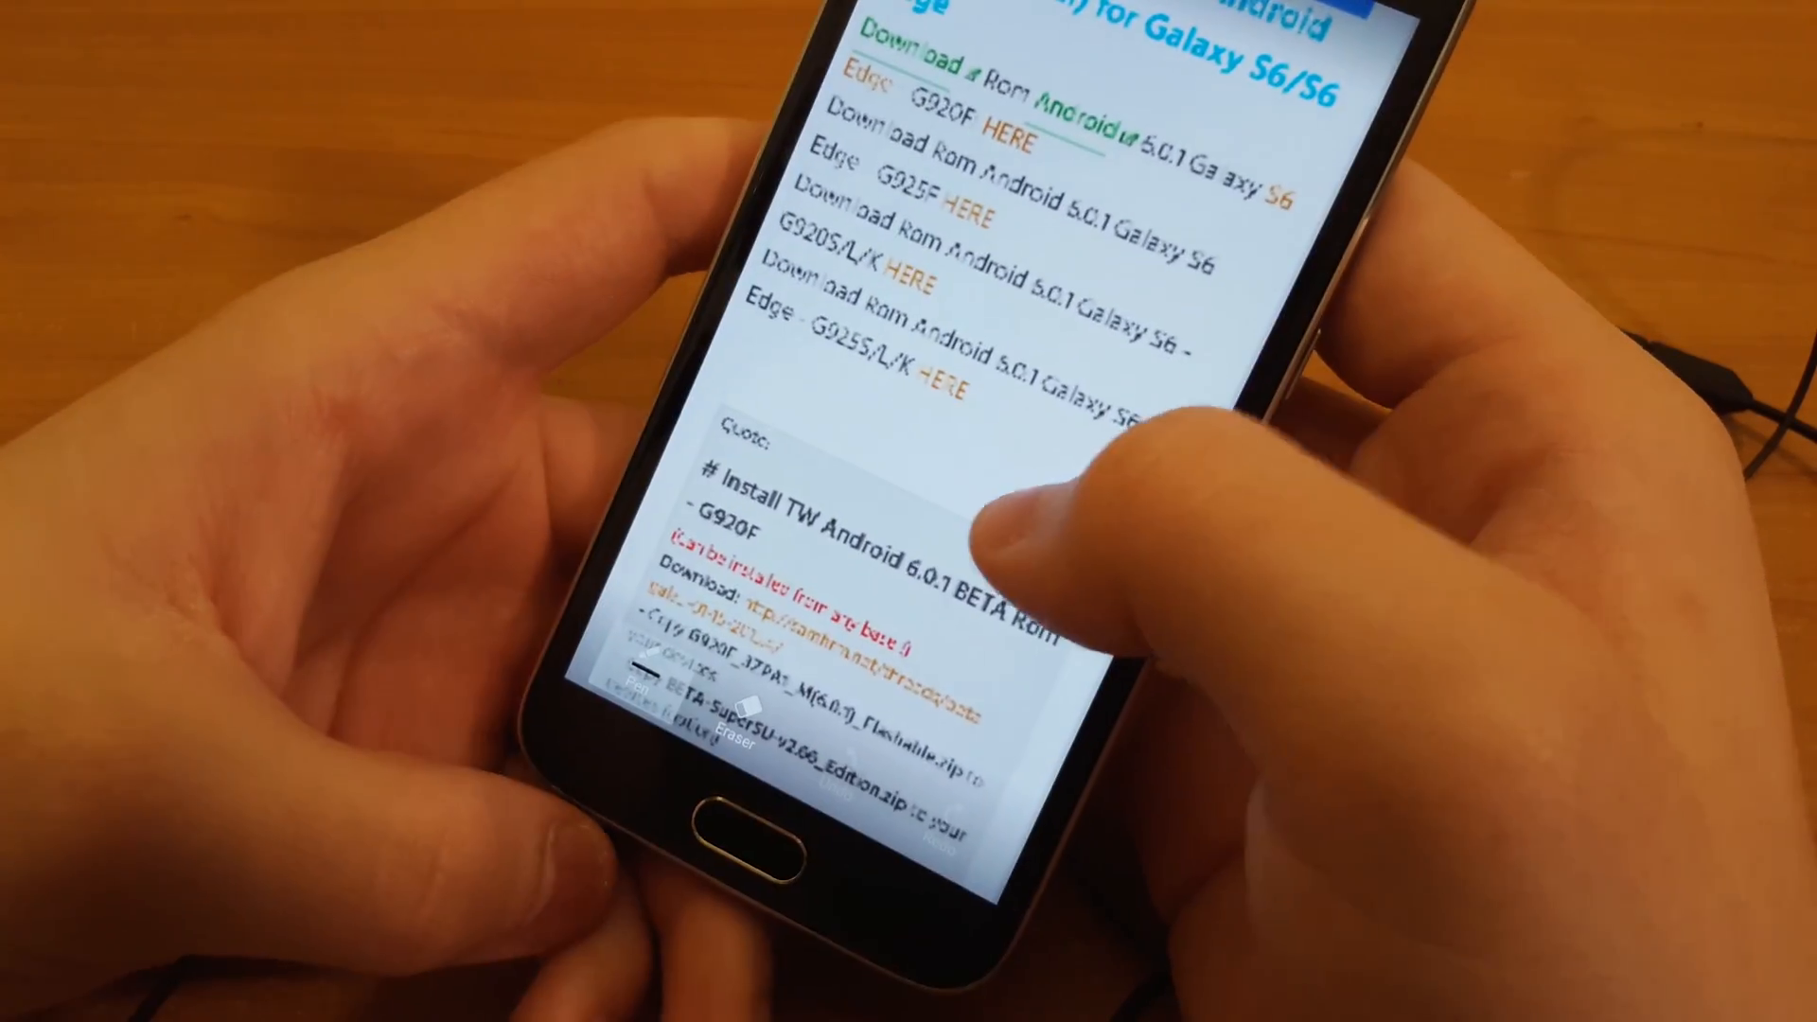
Scroll the Galaxy S6 ROM download page down to extend the scroll capture
scroll("down", 3)
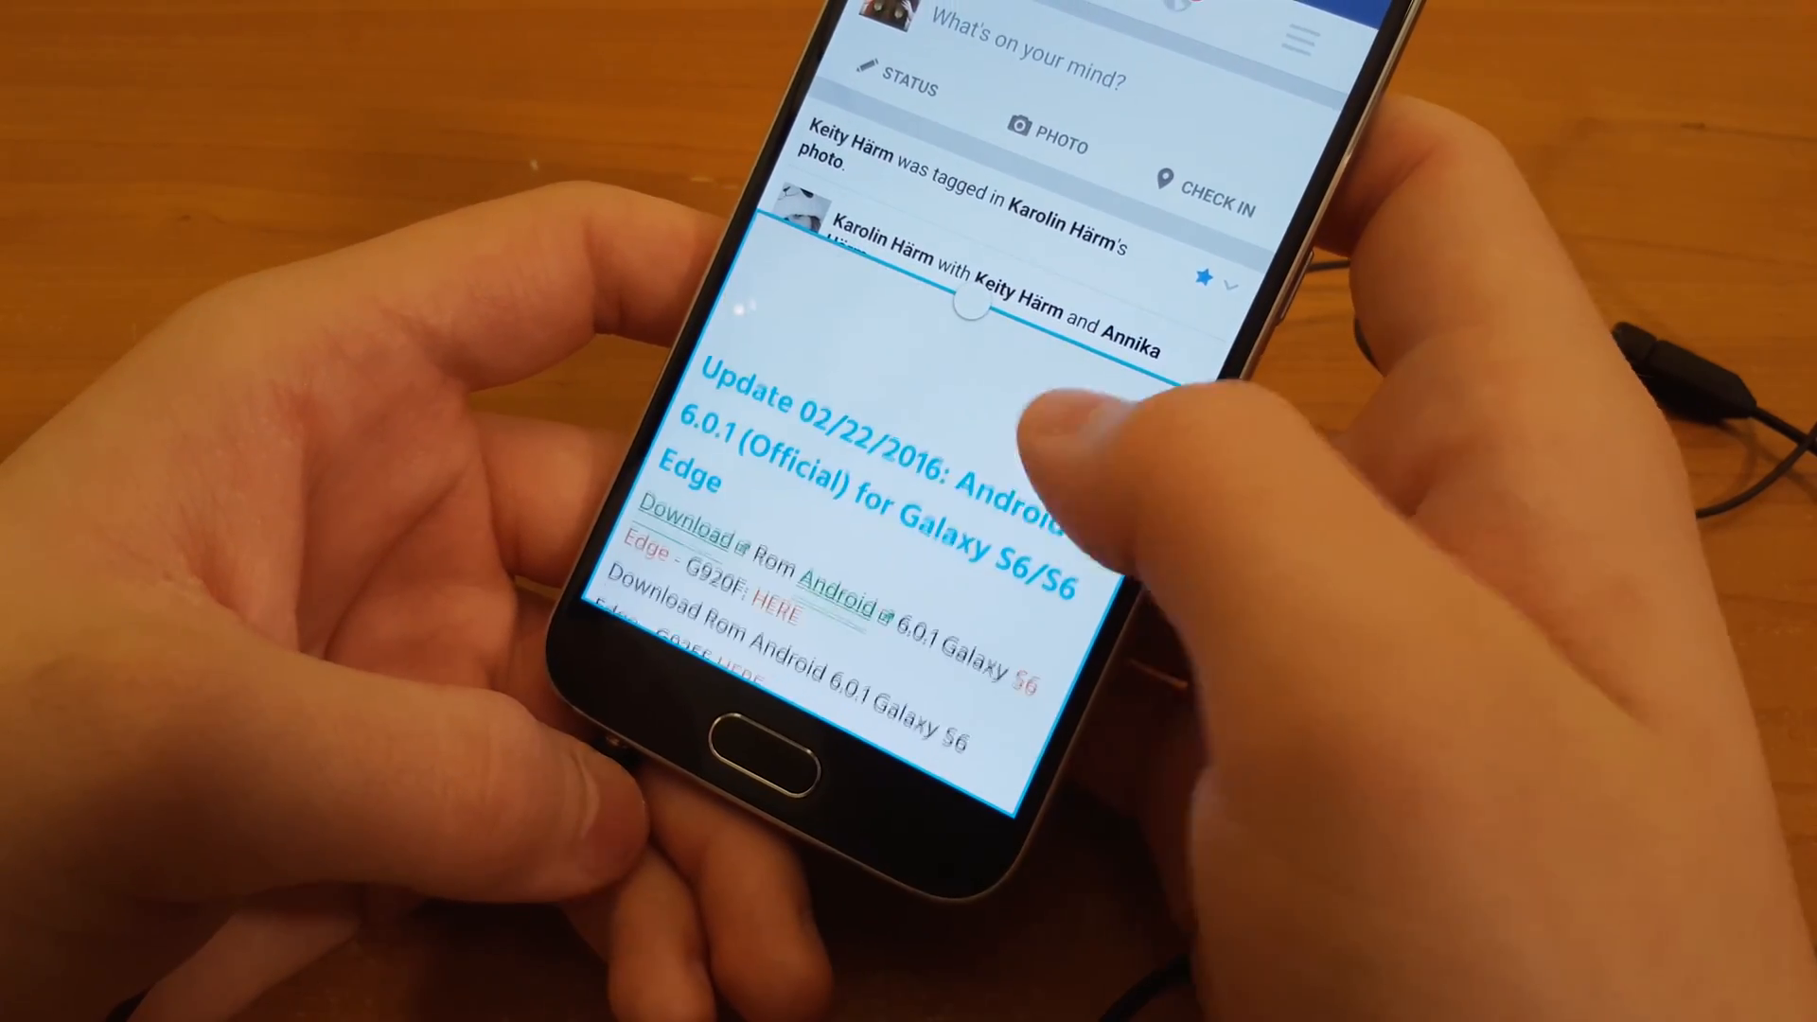
Scroll the floating XDA forum window up to its header and ROM download links
scroll("up", 3)
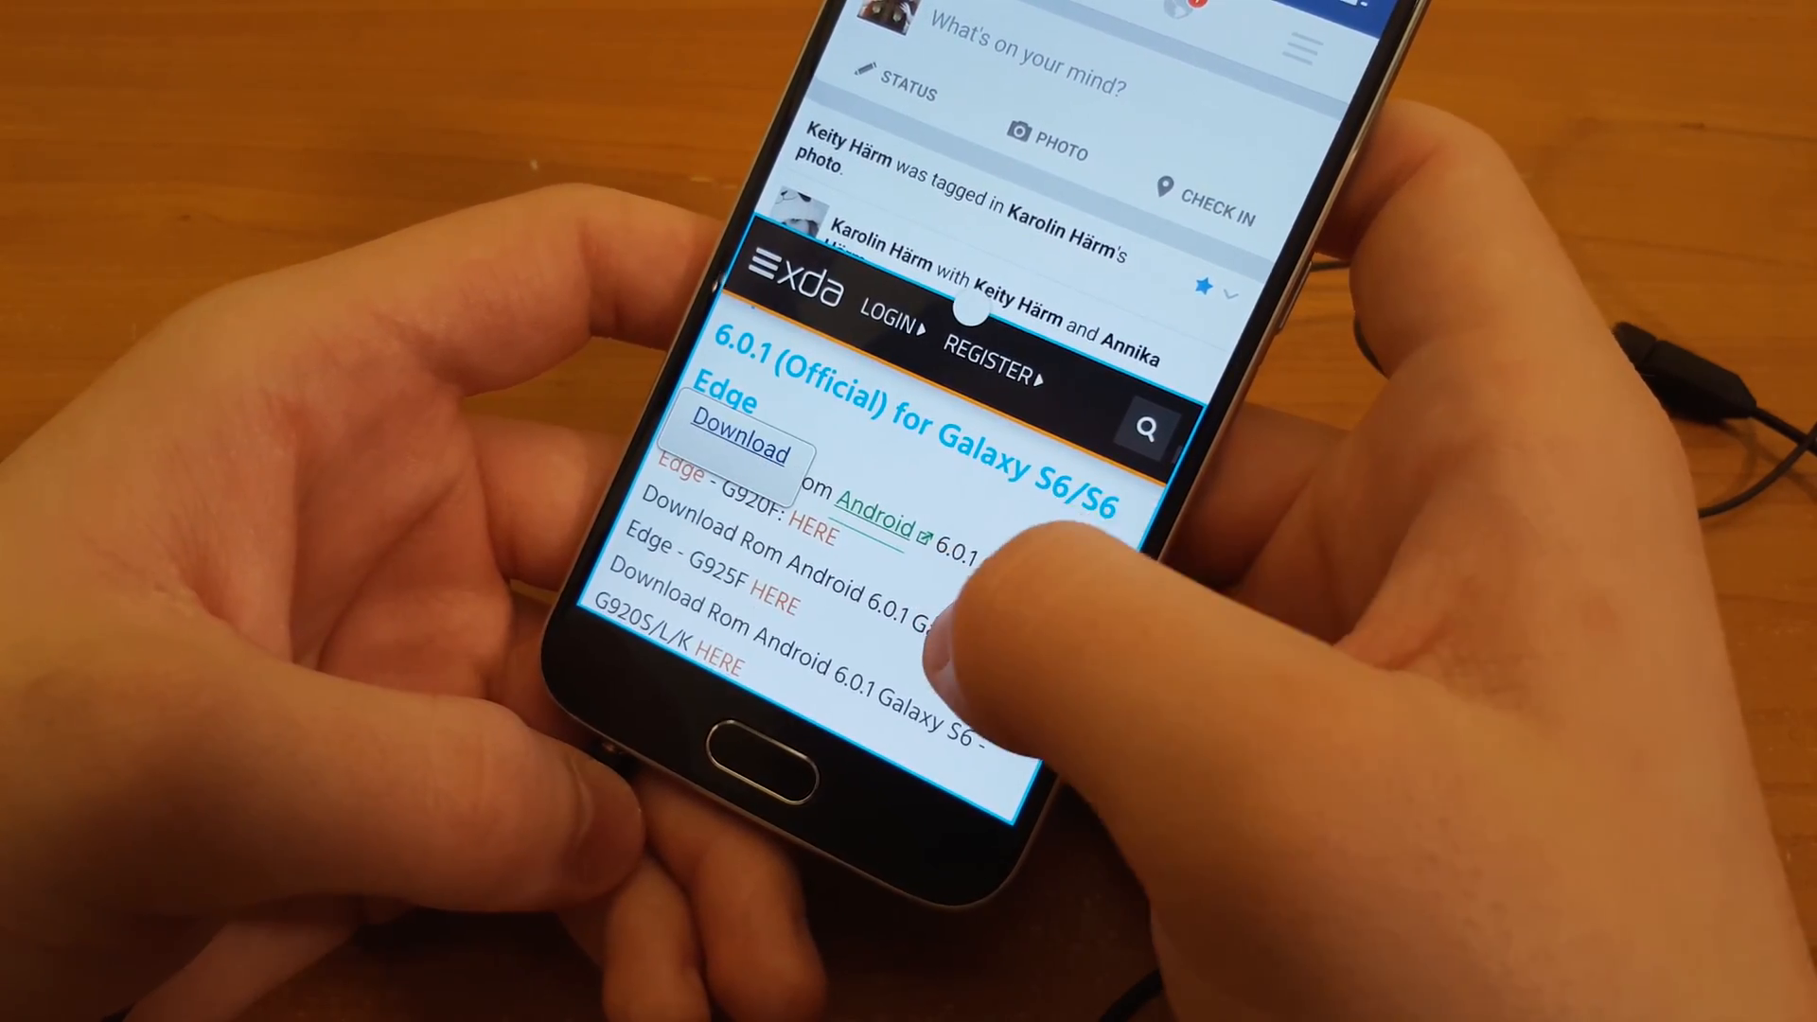
scroll("up", 3)
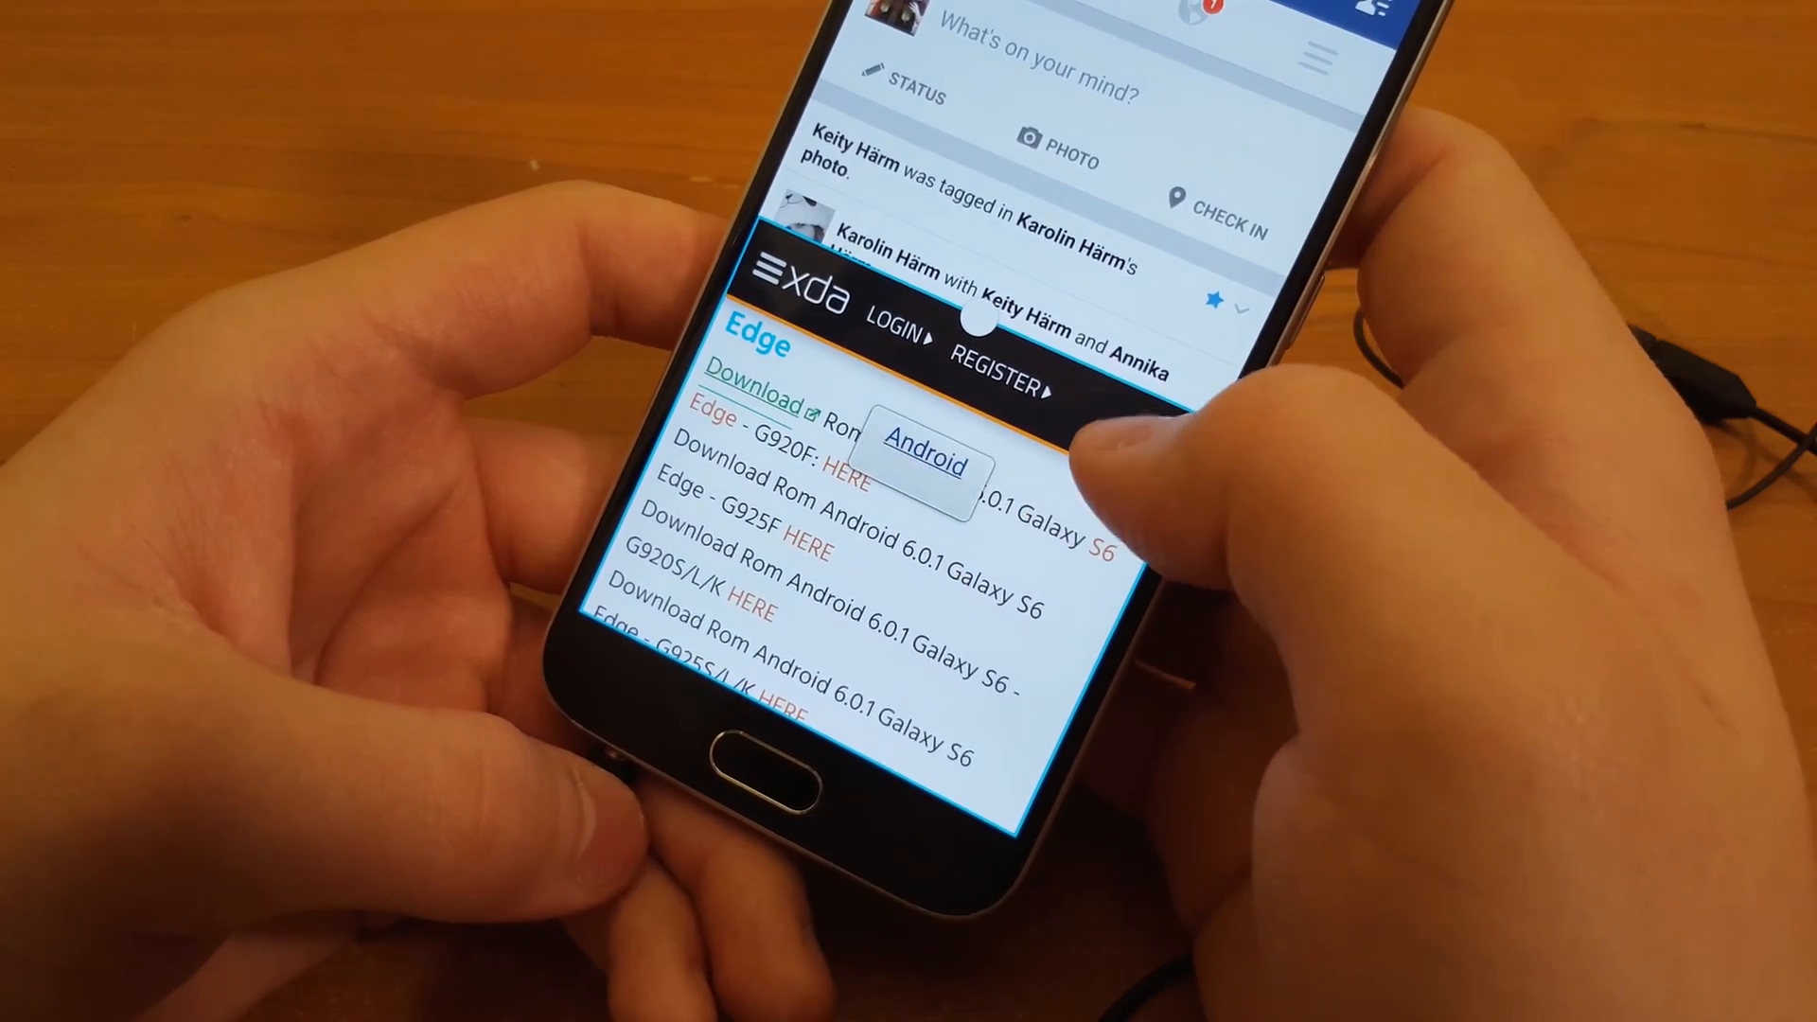